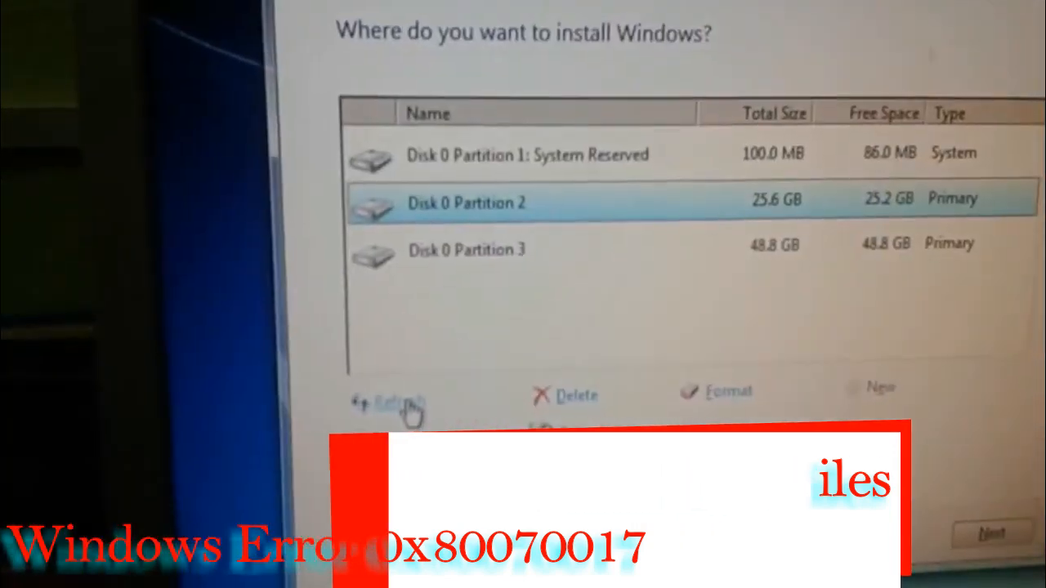
- Delete the System Reserved partition and Disk 0 Partition 2, leaving 25.7 GB unallocated
left_click(400, 400)
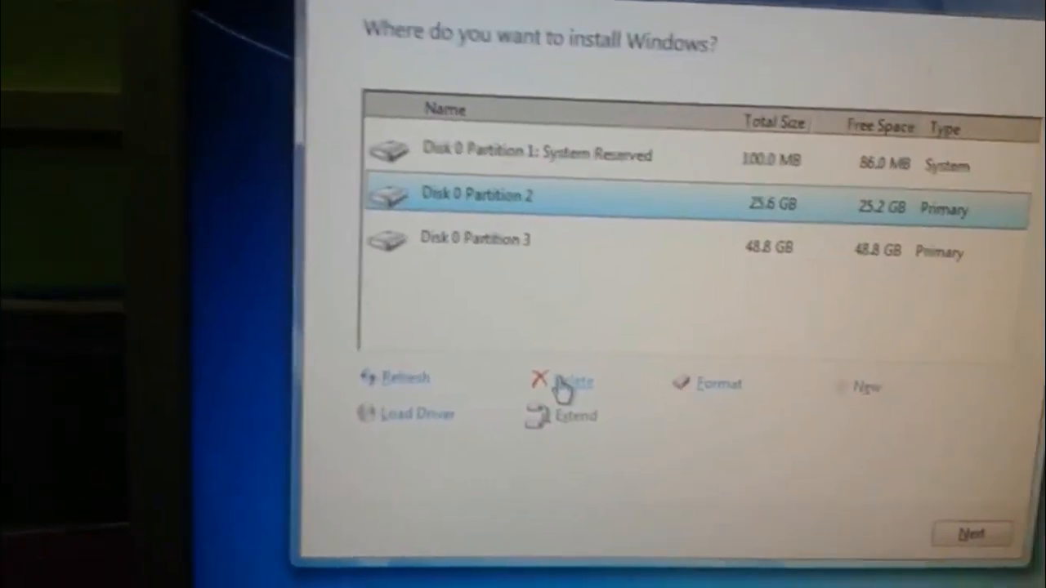
left_click(572, 380)
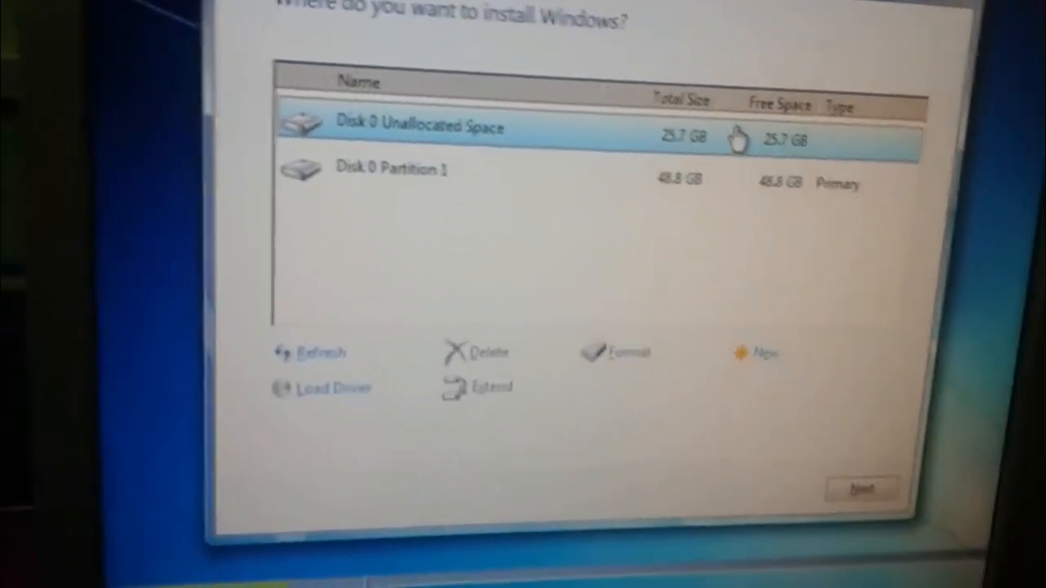
- Create new partitions in the unallocated space and install Windows on the 25.6 GB Partition 2
left_click(755, 354)
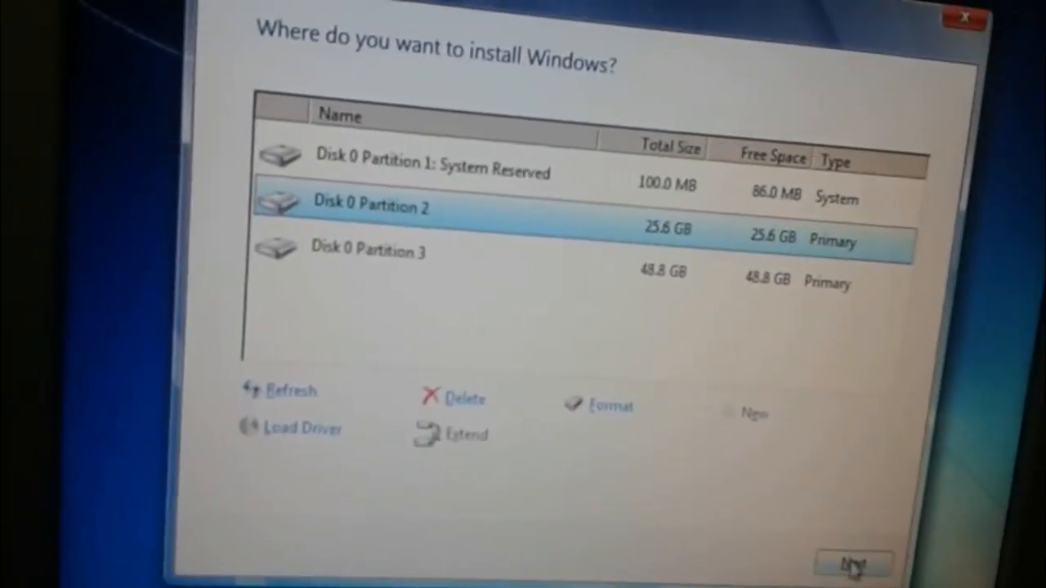
left_click(852, 563)
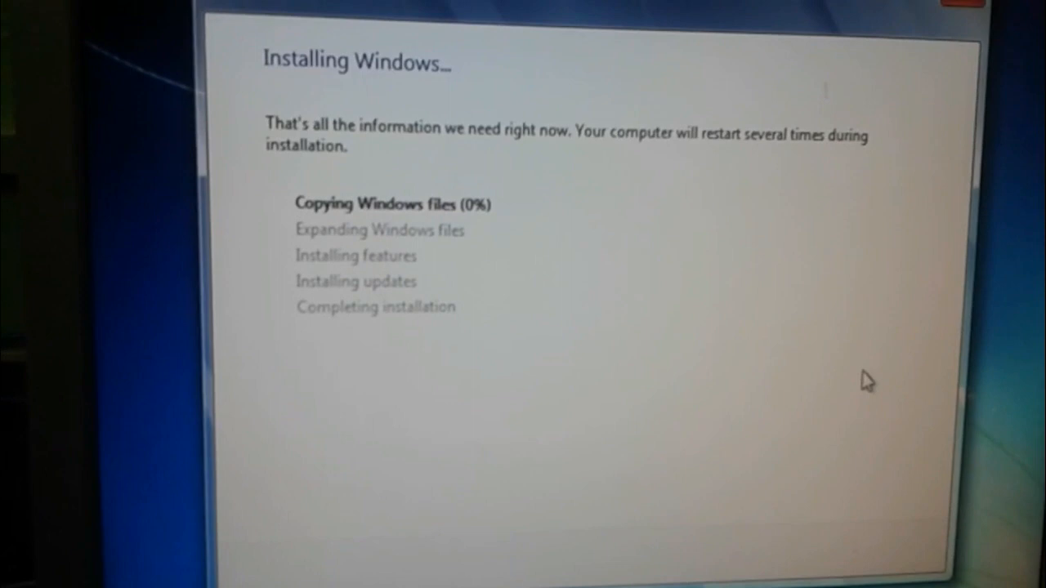